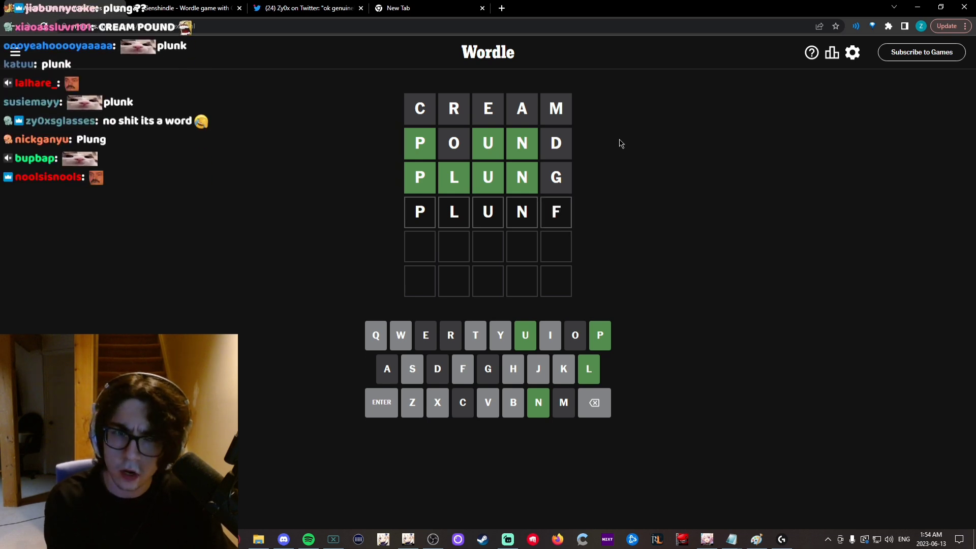
Correct the fourth guess to PLUNK, solving the puzzle, and dismiss the Statistics summary.
{"action": "key", "text": "Backspace"}
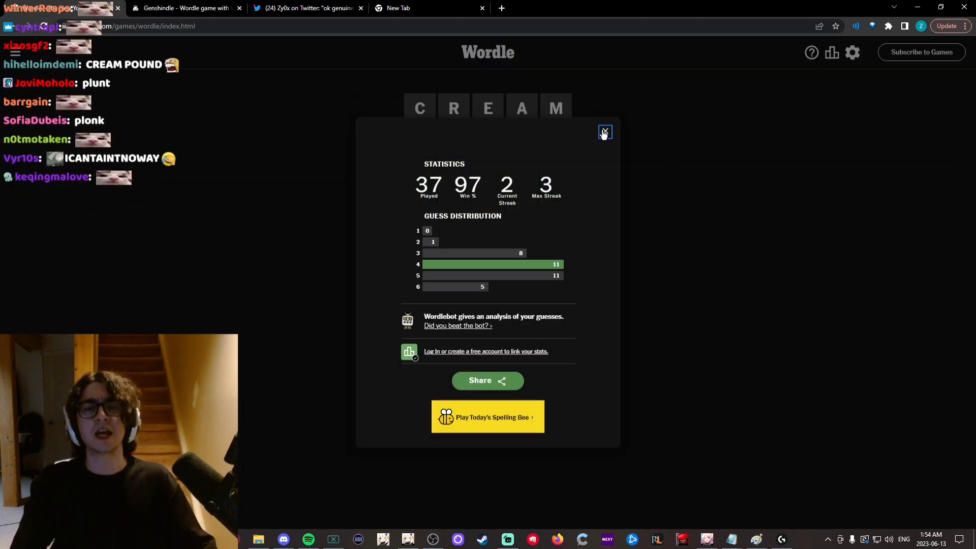
{"action": "left_click", "coordinate": [603, 132]}
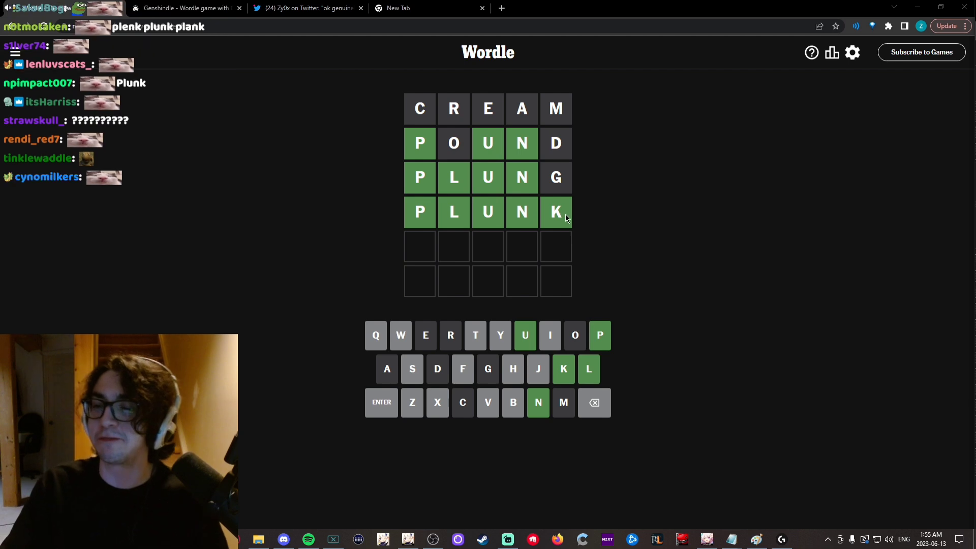
{"action": "mouse_move", "coordinate": [617, 215]}
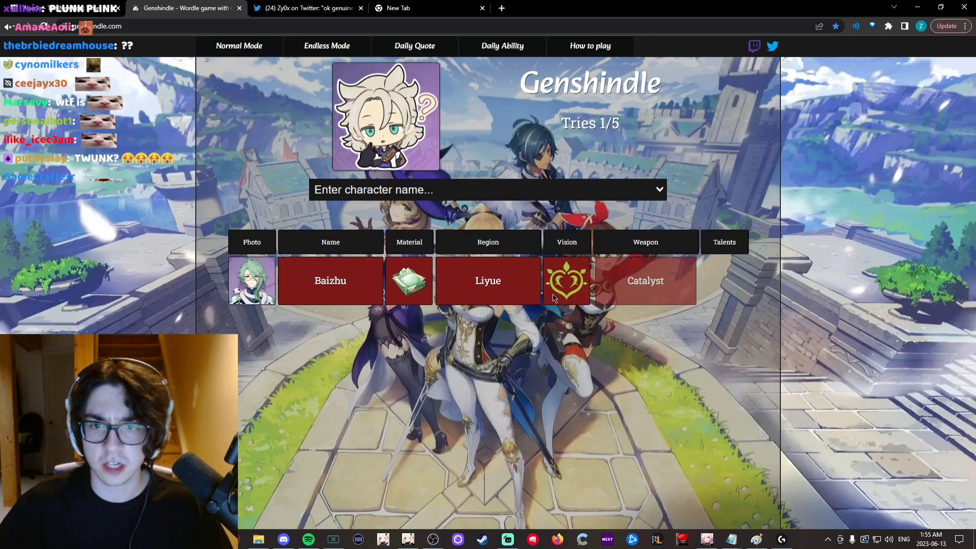
Guess Bennett, Fischl, then Venti — the correct answer on the fourth try.
{"action": "left_click", "coordinate": [487, 190]}
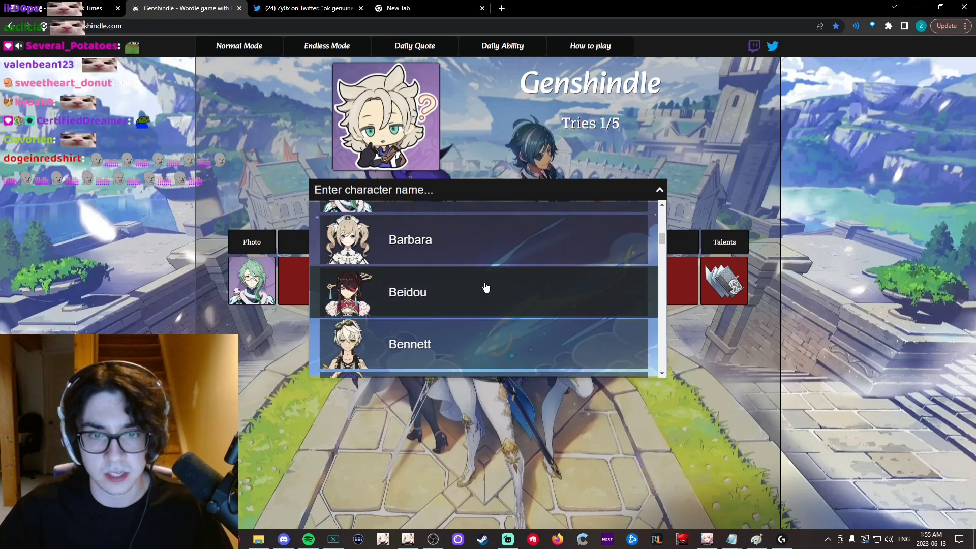
{"action": "left_click", "coordinate": [410, 343]}
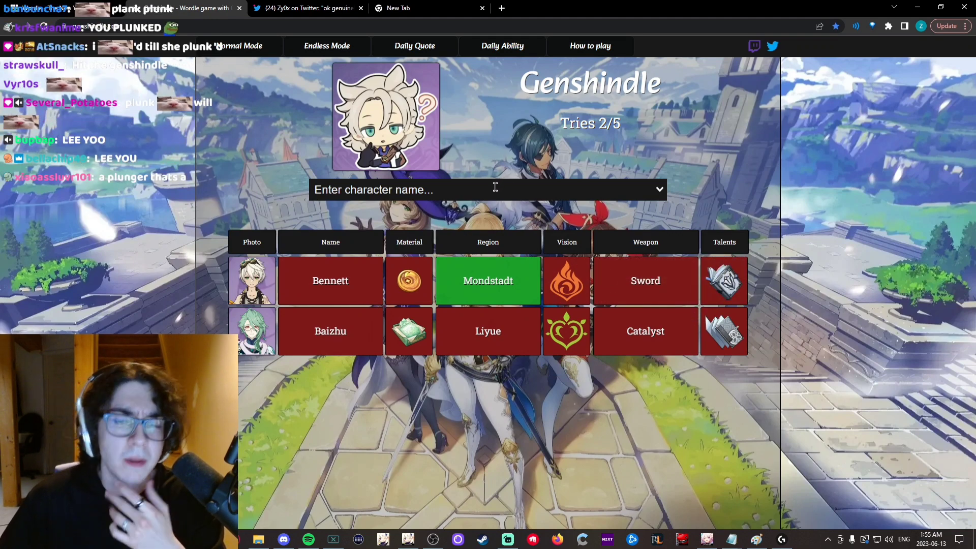
{"action": "type", "text": "fisc"}
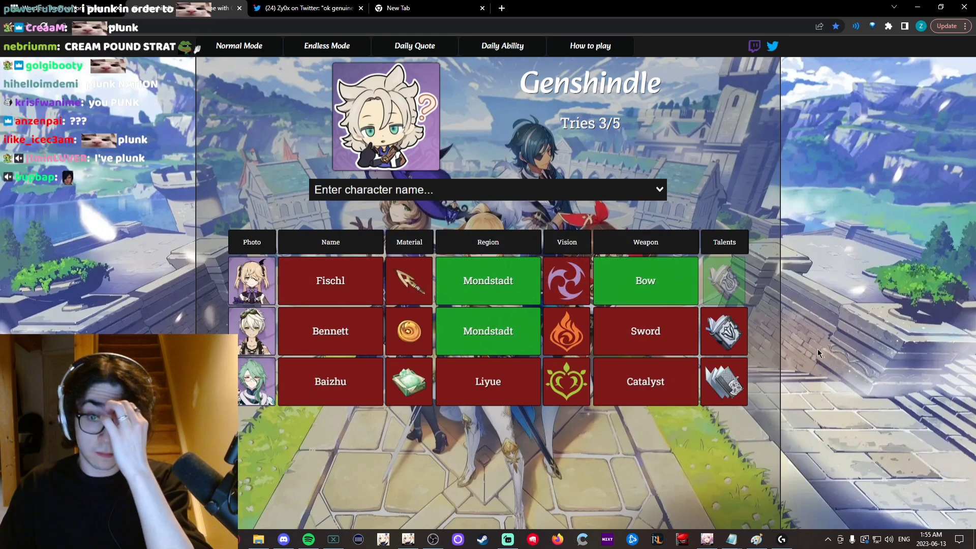
{"action": "left_click", "coordinate": [487, 190]}
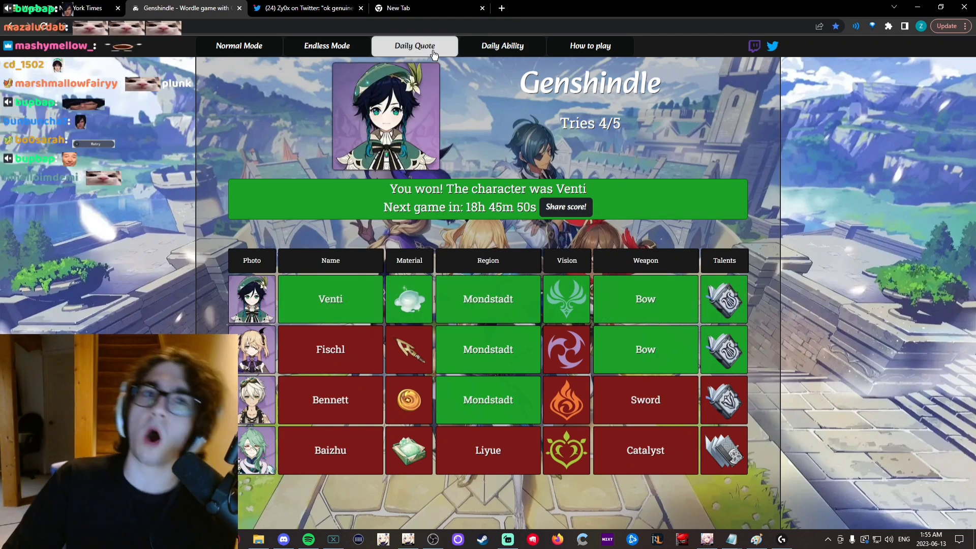
Win the daily quote puzzle on the first try by guessing Layla.
{"action": "left_click", "coordinate": [414, 46]}
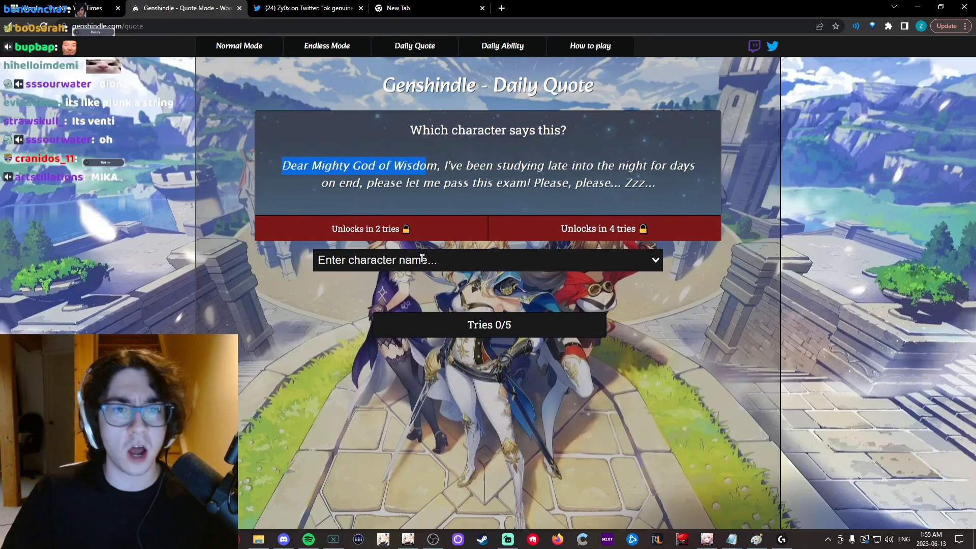
{"action": "type", "text": "lay"}
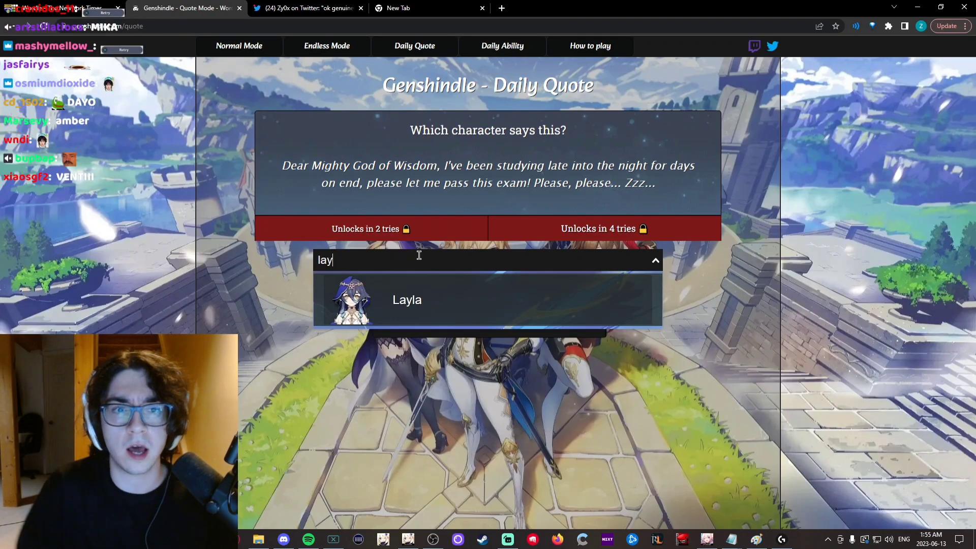
{"action": "left_click", "coordinate": [407, 299]}
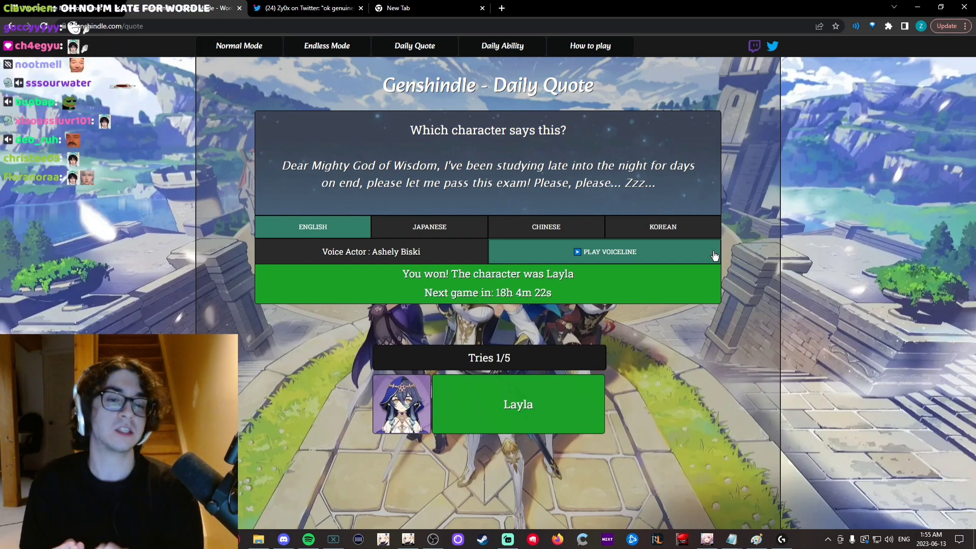
Play the quote's voice line in English, Japanese, Chinese and Korean, then return to English.
{"action": "left_click", "coordinate": [603, 251]}
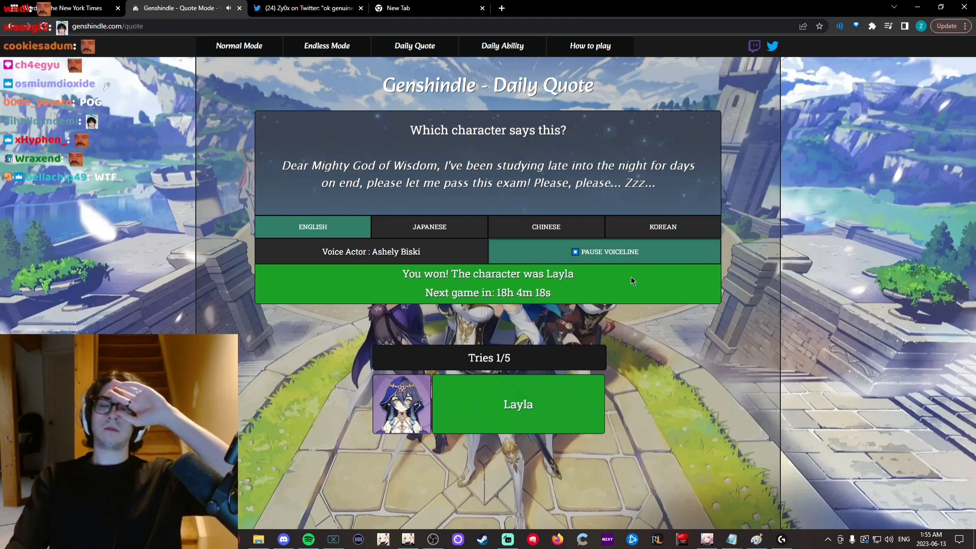
{"action": "left_click", "coordinate": [429, 227]}
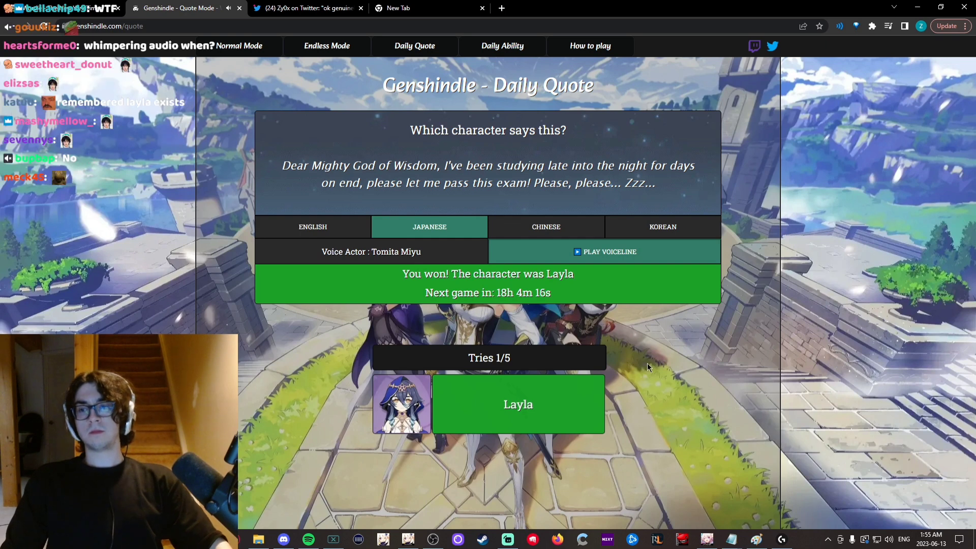
{"action": "left_click", "coordinate": [609, 251]}
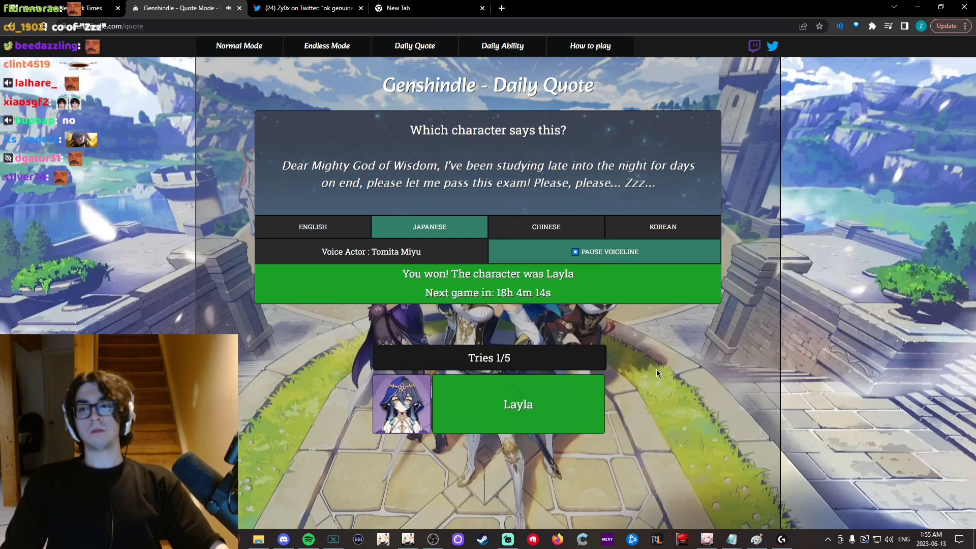
{"action": "left_click", "coordinate": [545, 226]}
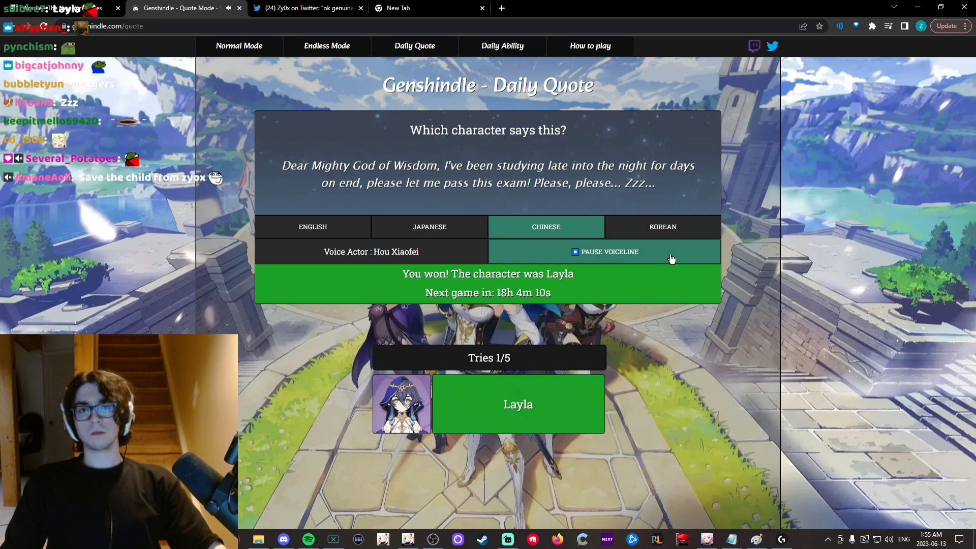
{"action": "left_click", "coordinate": [661, 227]}
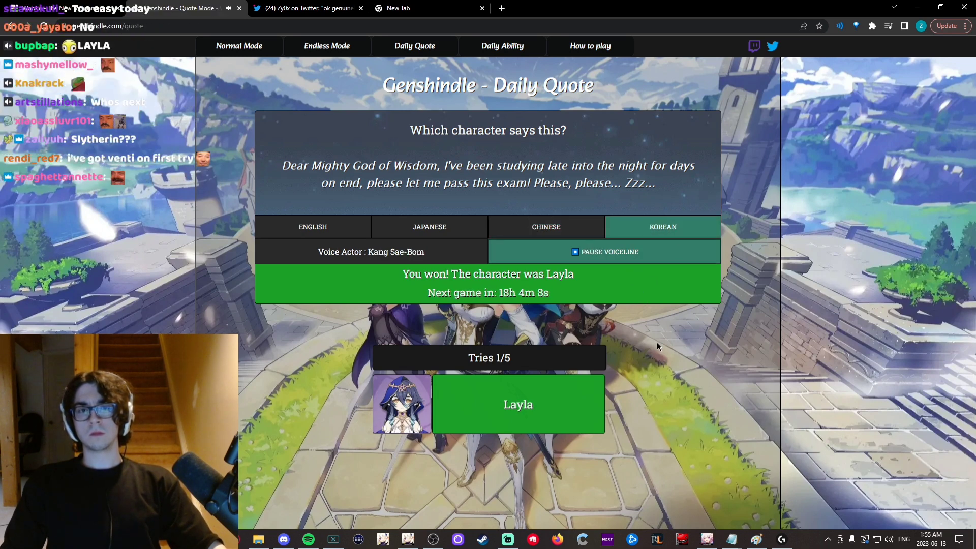
{"action": "left_click", "coordinate": [312, 227]}
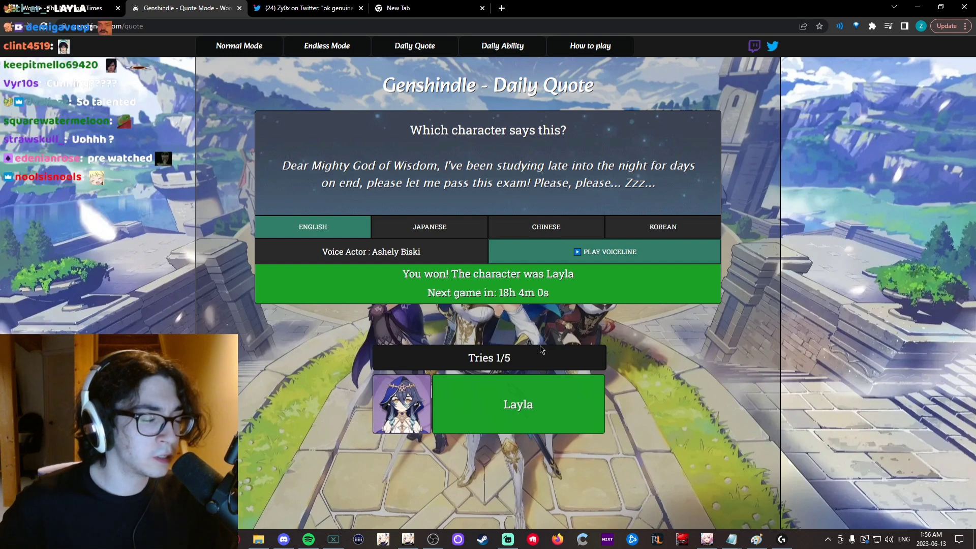
{"action": "left_click", "coordinate": [501, 46]}
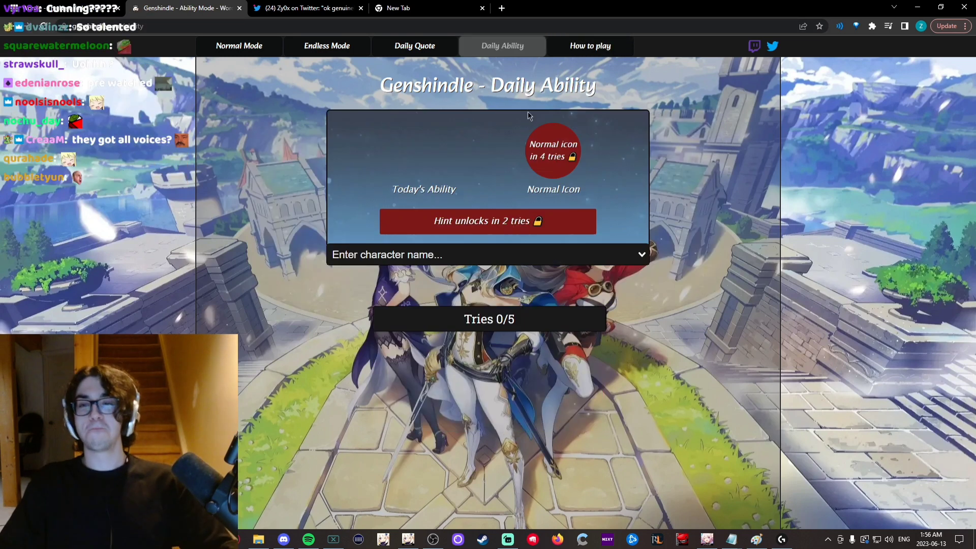
Guess Venti for the daily ability, revealing Wind's Grand Ode on the first try.
{"action": "type", "text": "ve"}
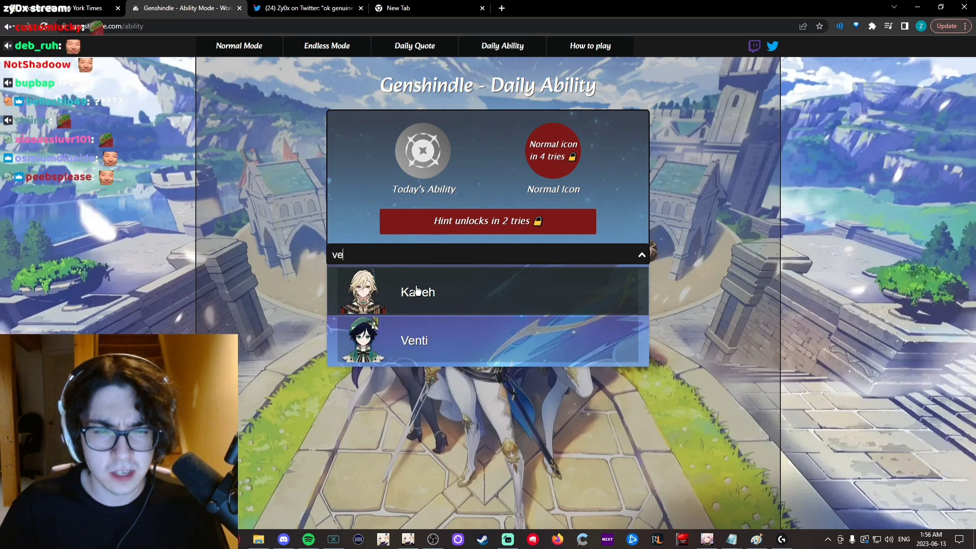
{"action": "left_click", "coordinate": [413, 341]}
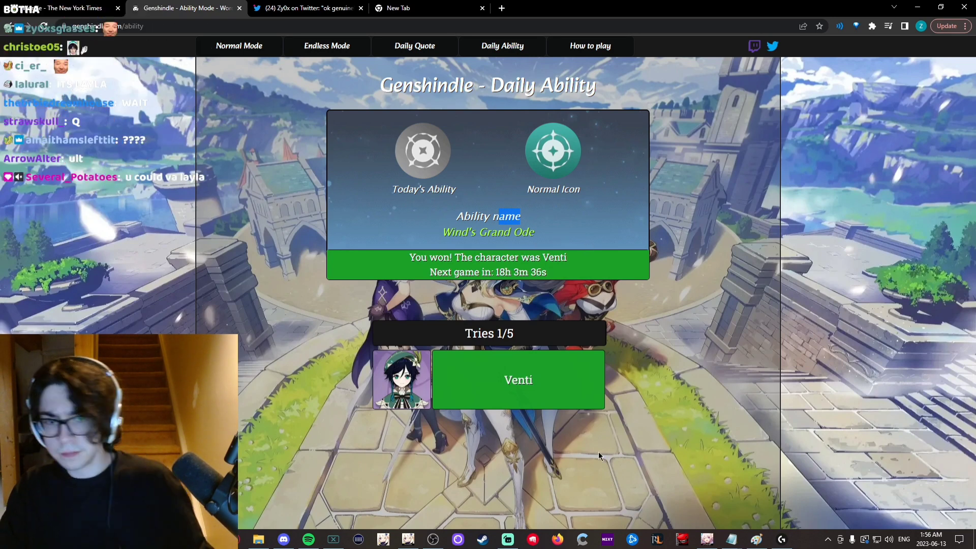
{"action": "mouse_move", "coordinate": [409, 539]}
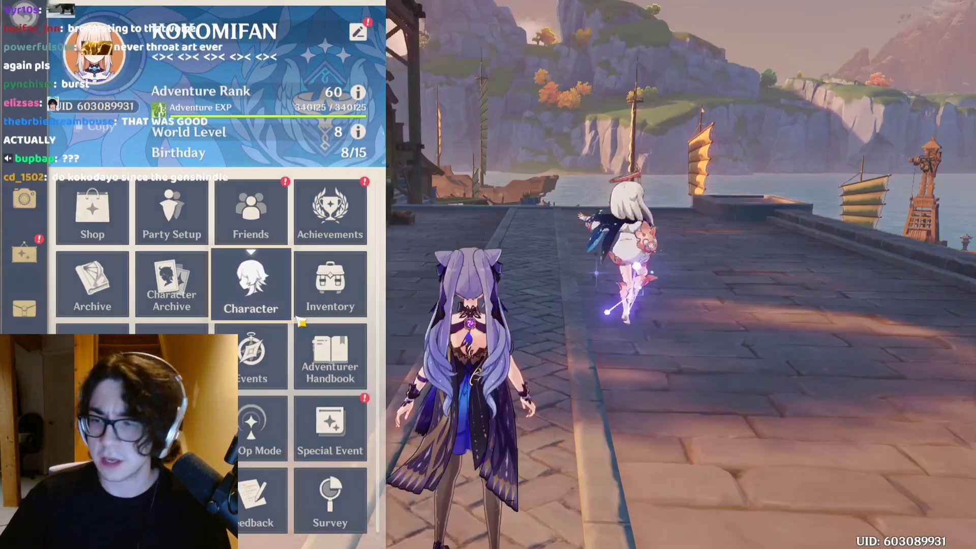
View Xiao's character details in Genshin Impact, then return to the Genshindle ability result.
{"action": "left_click", "coordinate": [250, 283]}
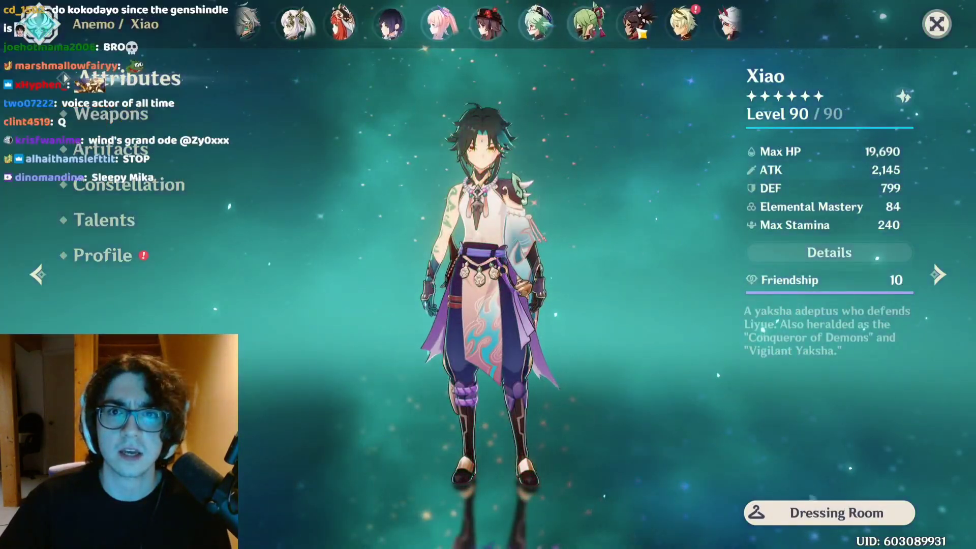
{"action": "left_click", "coordinate": [416, 24]}
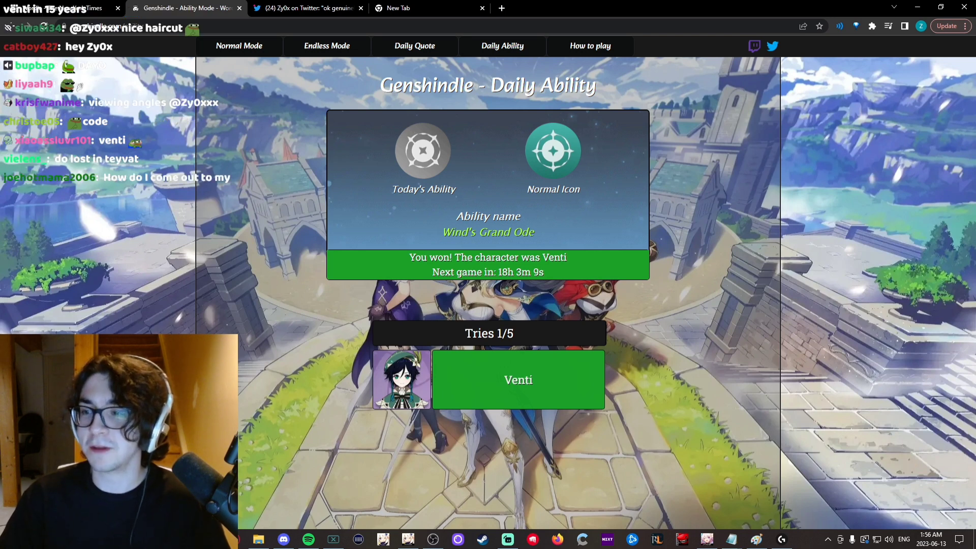
Start a fresh endless mode round at streak 0.
{"action": "left_click", "coordinate": [413, 46]}
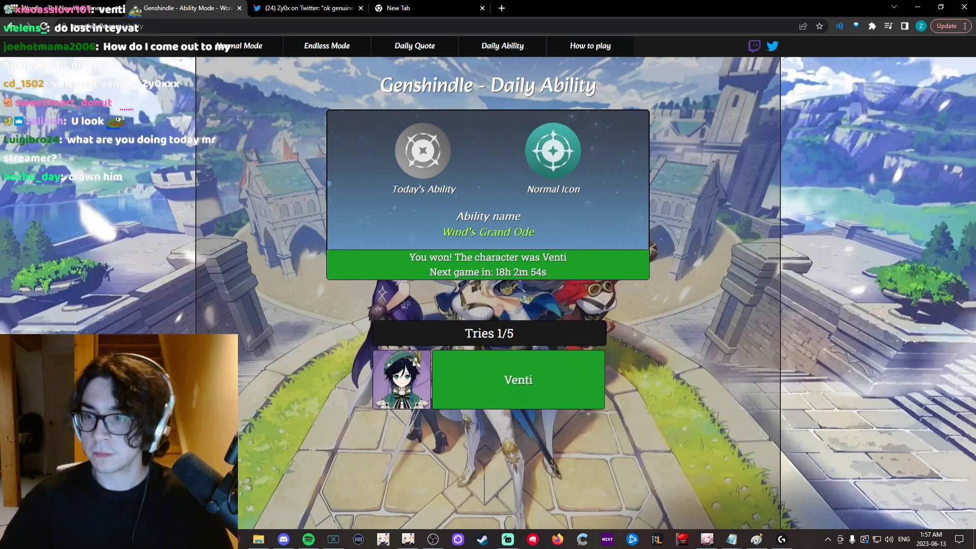
{"action": "left_click", "coordinate": [327, 45]}
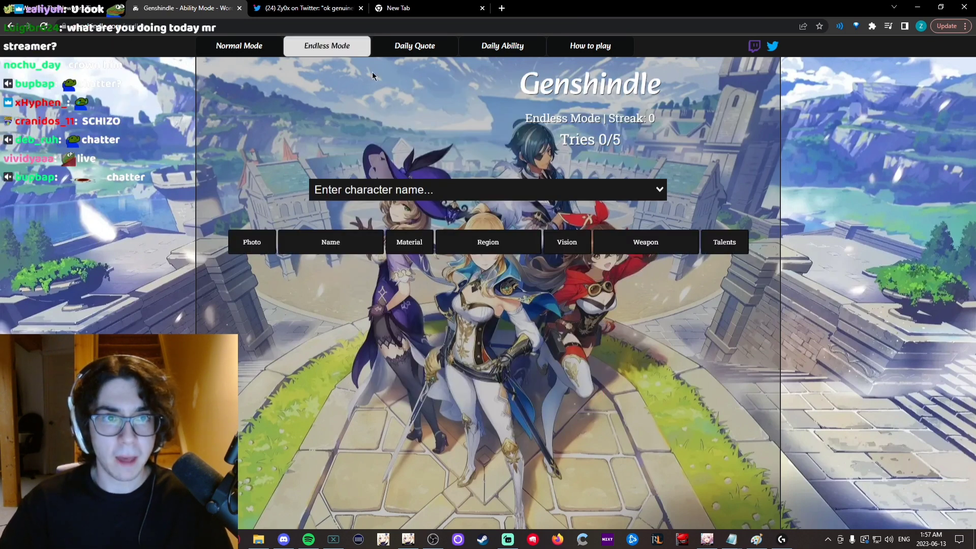
Guess characters from the list, ending with Nahida on the fifth try for a streak of 1.
{"action": "left_click", "coordinate": [487, 190]}
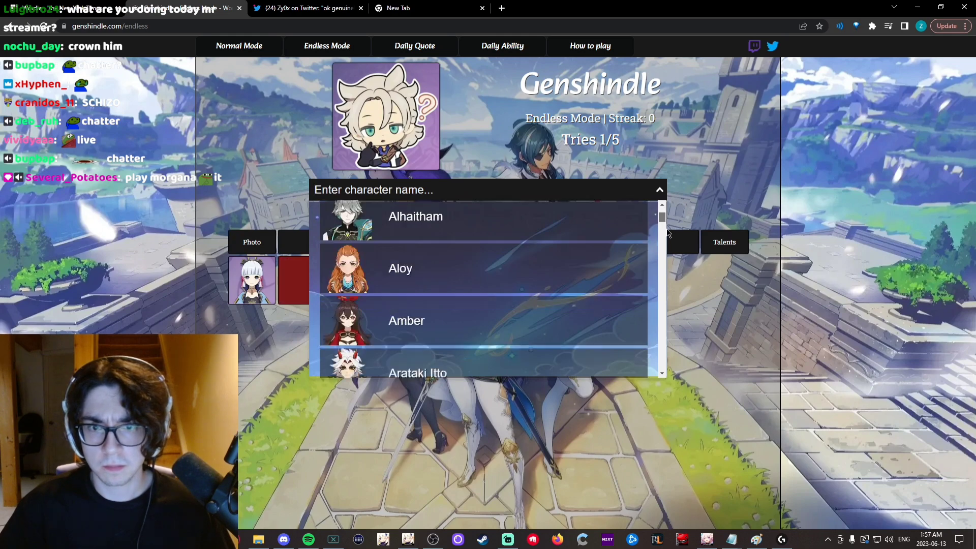
{"action": "scroll", "scroll_direction": "down", "scroll_amount": 3}
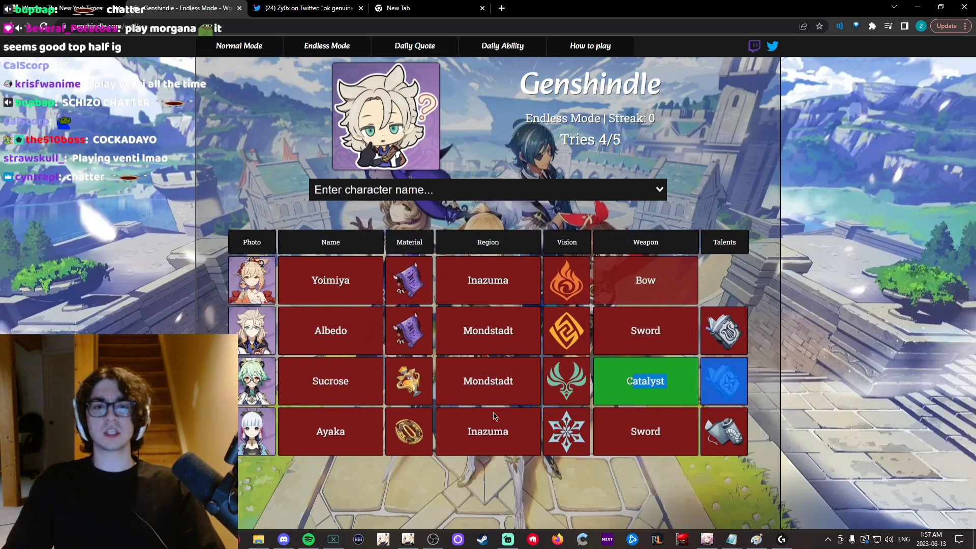
{"action": "type", "text": "nah"}
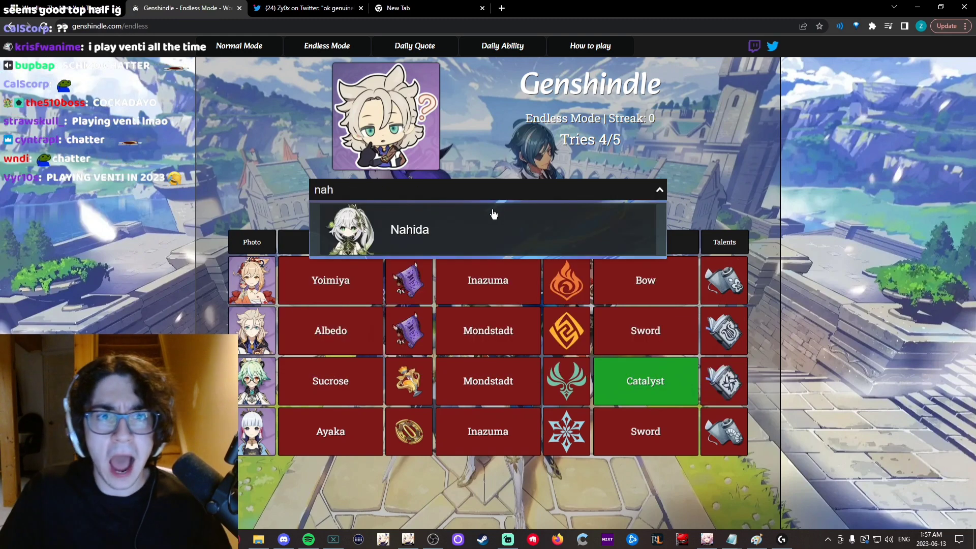
{"action": "left_click", "coordinate": [409, 229]}
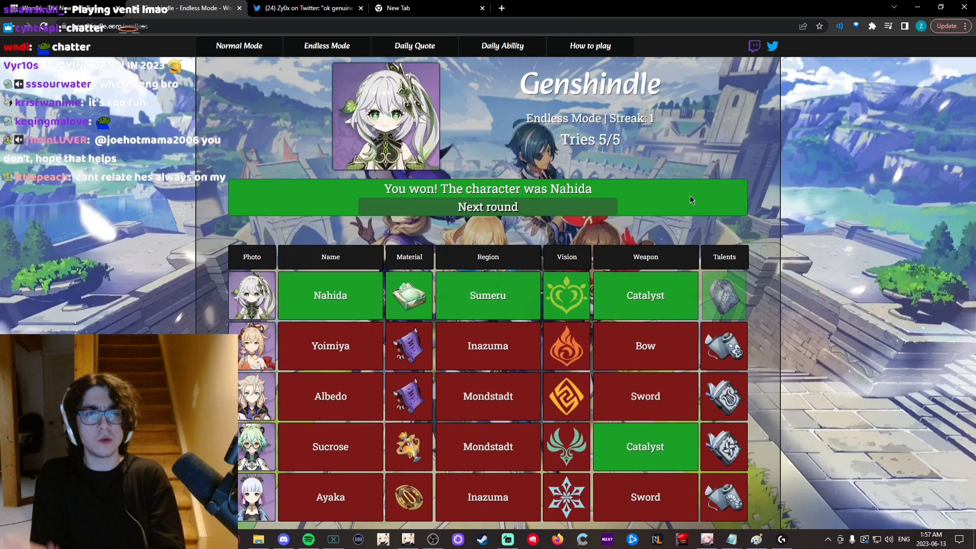